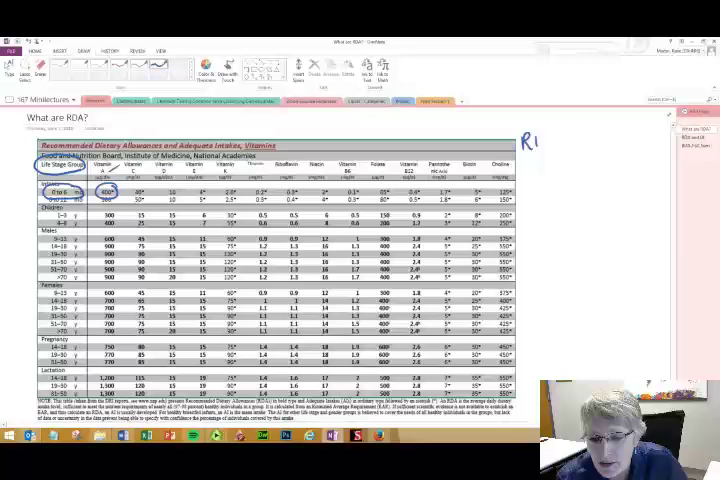
Handwrite 'RDA – Group recommendation ≠ individual requirements' beside the vitamin RDA table
{"action": "type", "text": "RDA"}
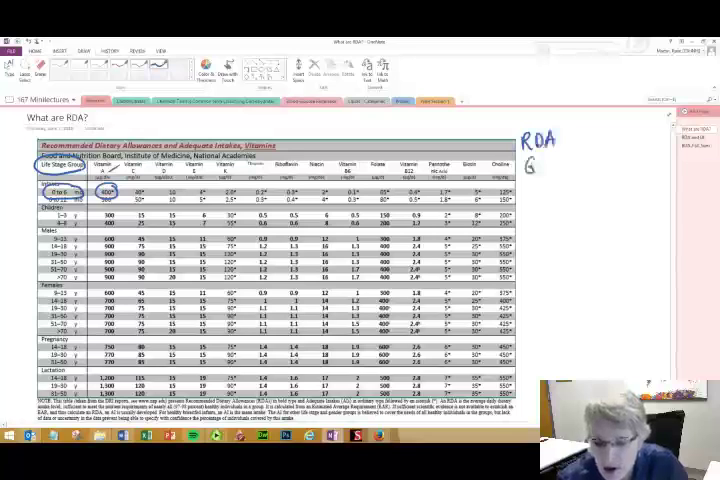
{"action": "type", "text": "Group recommendation"}
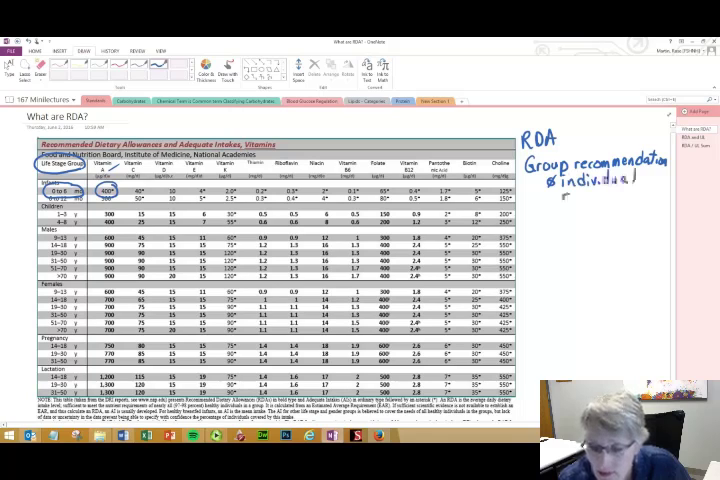
{"action": "type", "text": "requirements"}
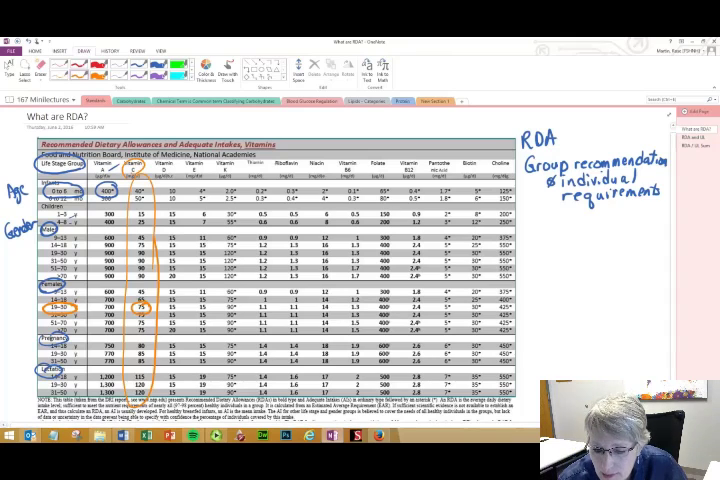
Handwrite in orange 'Focus to prevent nutrient def. ≠ related to preventing chronic dz or optimal health'
{"action": "type", "text": "Focus"}
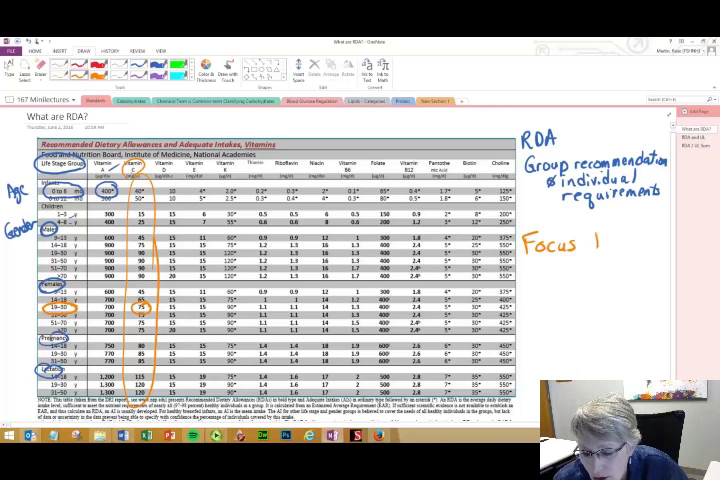
{"action": "type", "text": "to prevent"}
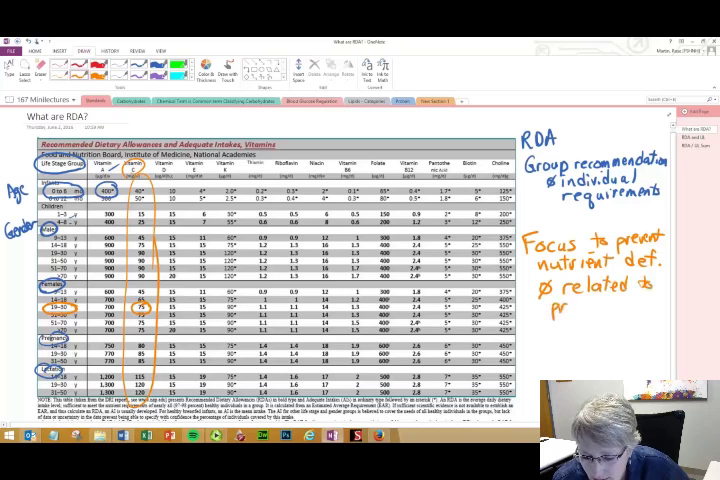
{"action": "type", "text": "prevent"}
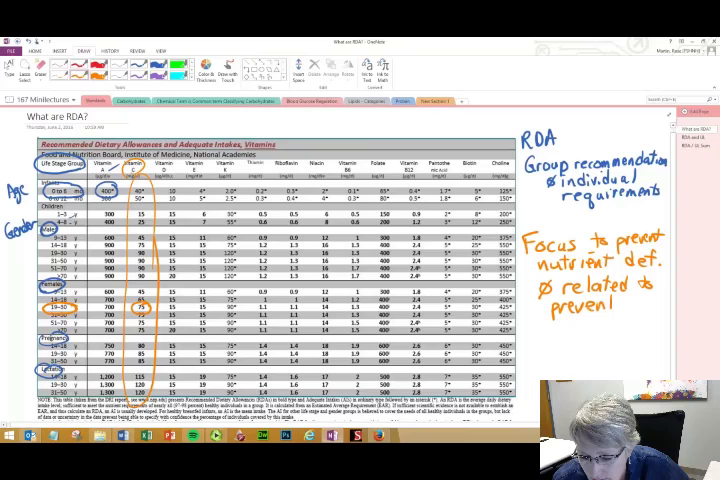
{"action": "type", "text": "ing"}
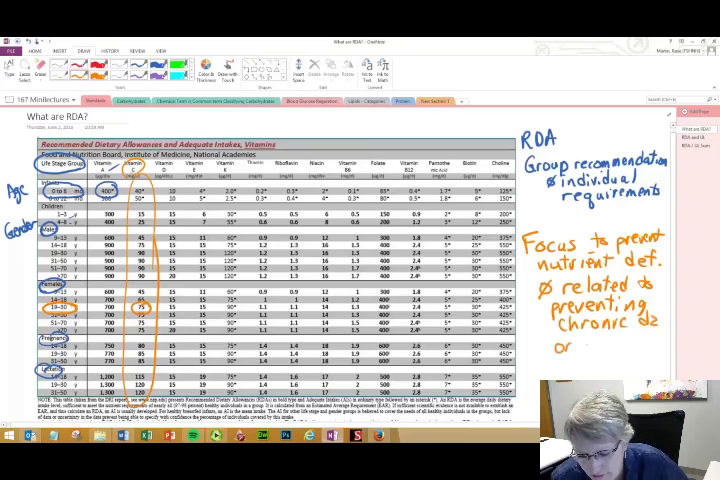
{"action": "type", "text": "optimal"}
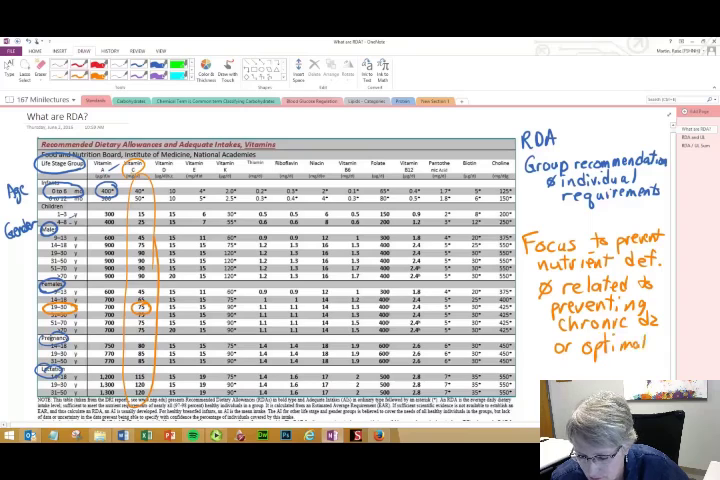
{"action": "type", "text": "healt"}
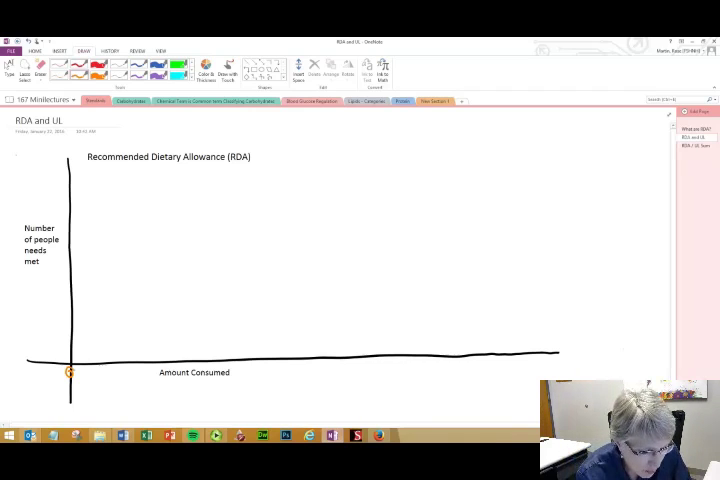
Draw an orange bell curve from the graph origin up to its peak and back to the baseline
{"action": "left_click_drag", "start_coordinate": [70, 372], "coordinate": [150, 372]}
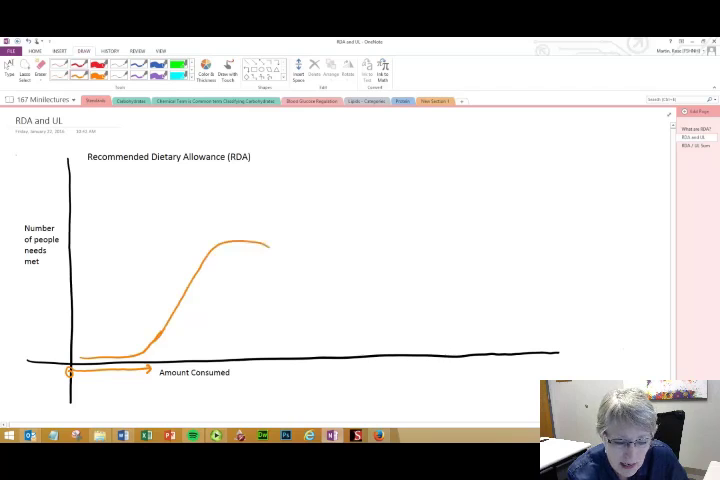
{"action": "left_click_drag", "start_coordinate": [268, 244], "coordinate": [344, 344]}
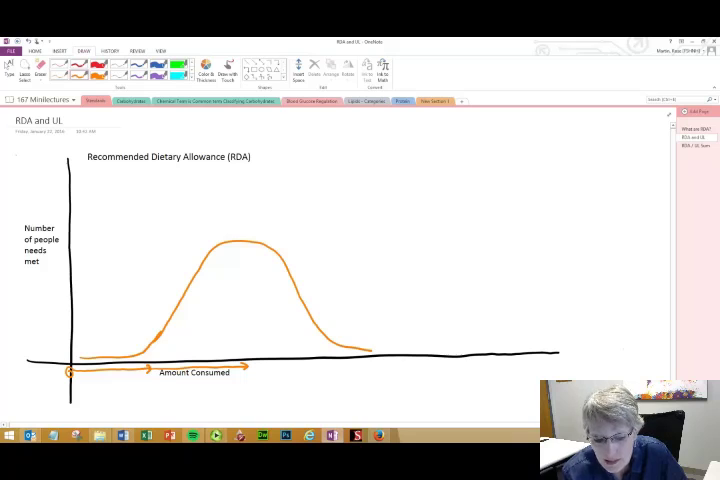
{"action": "left_click_drag", "start_coordinate": [240, 368], "coordinate": [336, 368]}
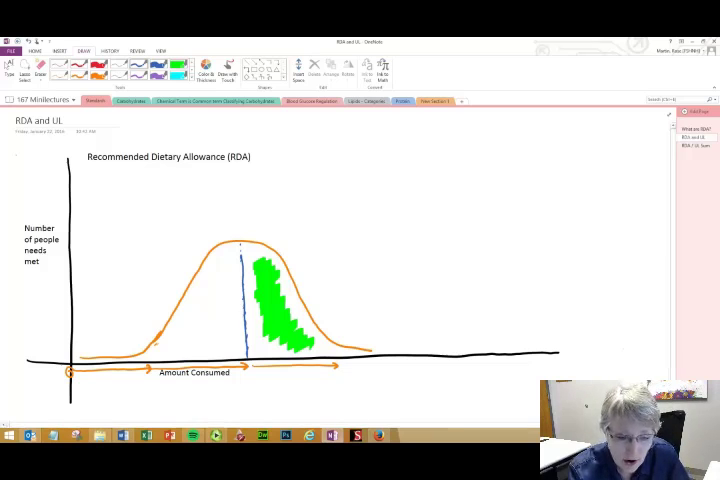
Draw a vertical blue RDA line at the curve's right tail and label it 'RDA 97.5%'
{"action": "left_click_drag", "start_coordinate": [316, 150], "coordinate": [324, 220]}
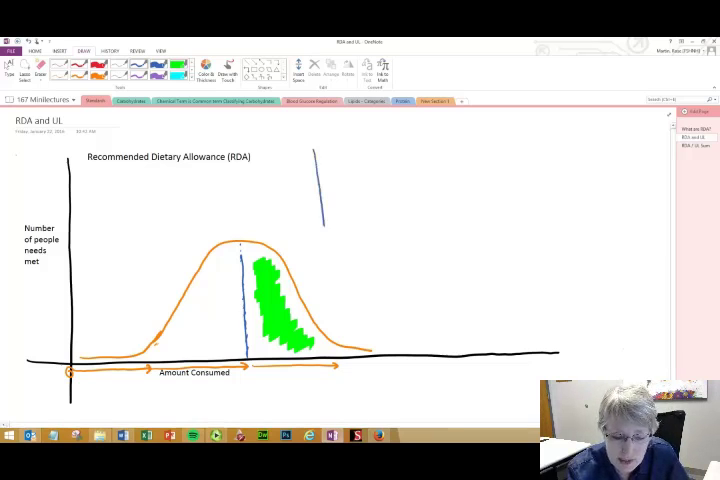
{"action": "left_click_drag", "start_coordinate": [316, 156], "coordinate": [324, 356]}
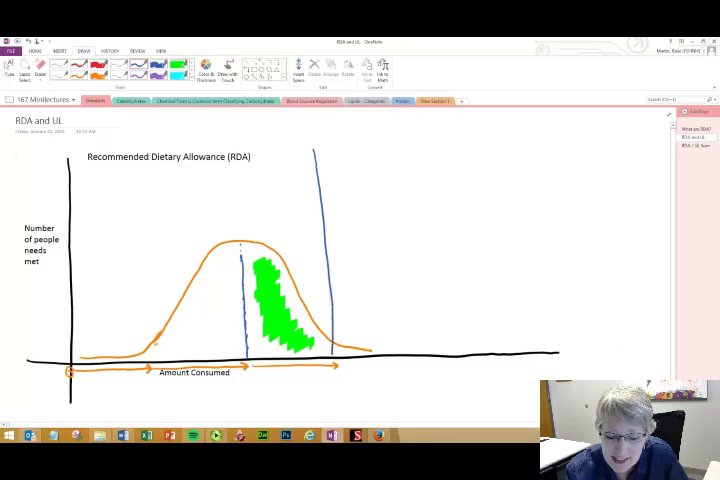
{"action": "type", "text": "RDA"}
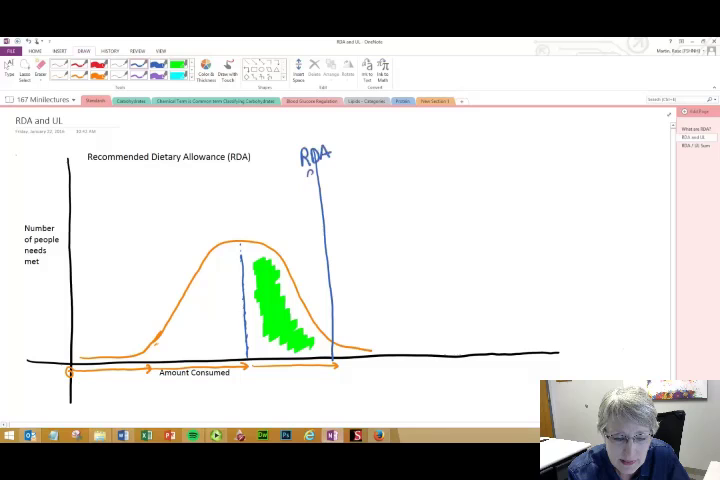
{"action": "type", "text": "97.5%"}
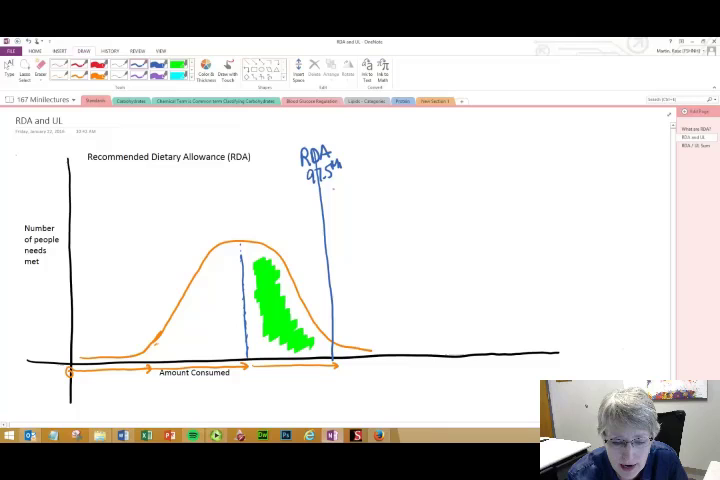
Add the handwritten notes '≠ minimum' and '≠ average' beside the RDA line
{"action": "type", "text": "6 min"}
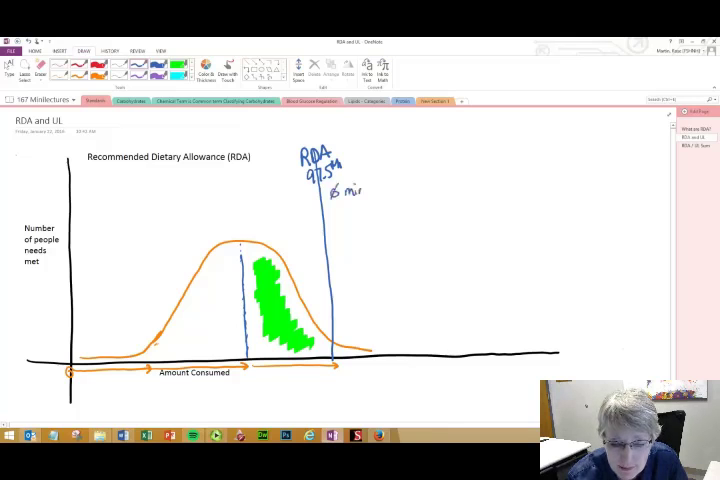
{"action": "type", "text": "minimum"}
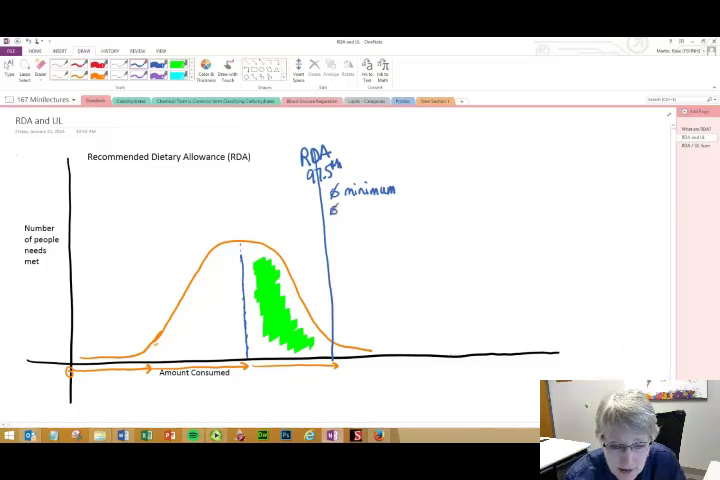
{"action": "type", "text": "average"}
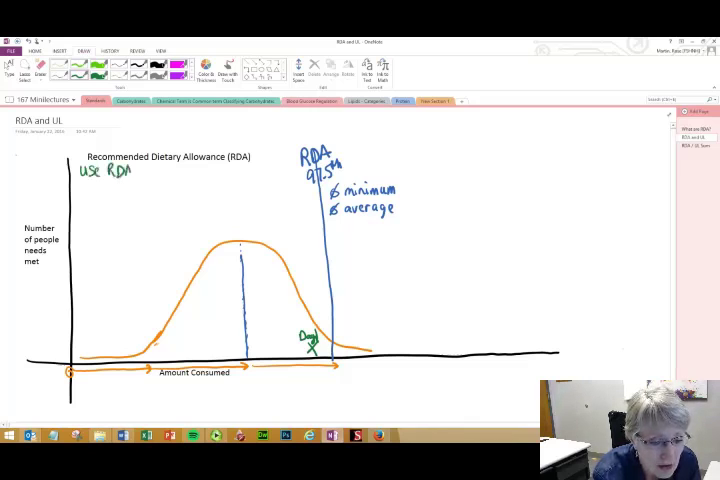
Handwrite in green 'use RDA to assess risk individual' at the top left of the graph
{"action": "type", "text": "to a"}
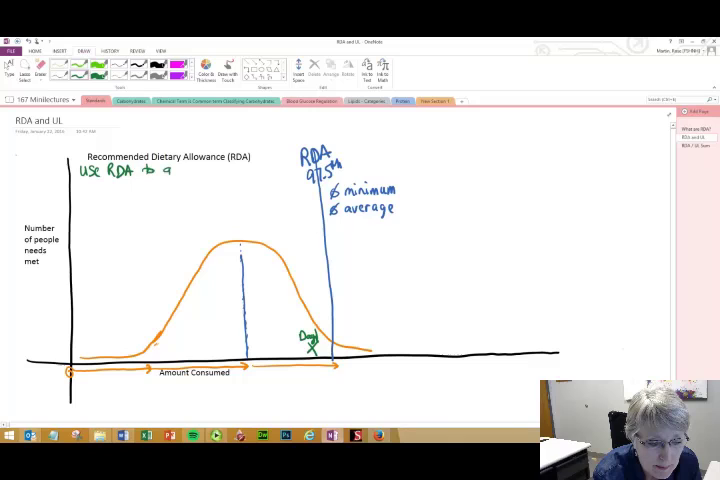
{"action": "type", "text": "assess risk"}
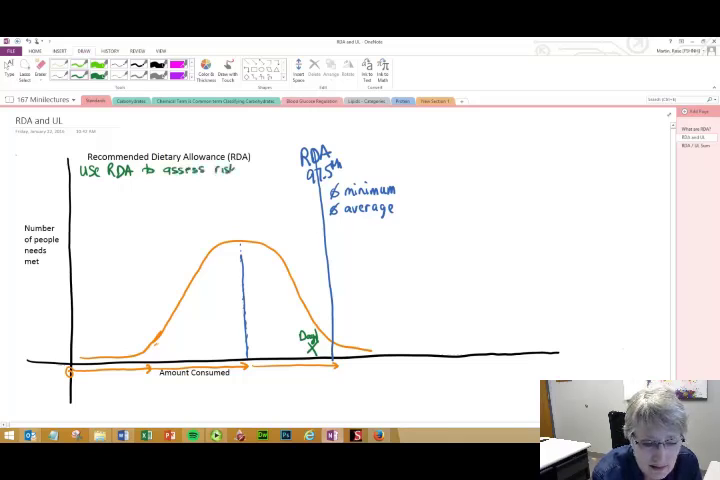
{"action": "type", "text": "individua"}
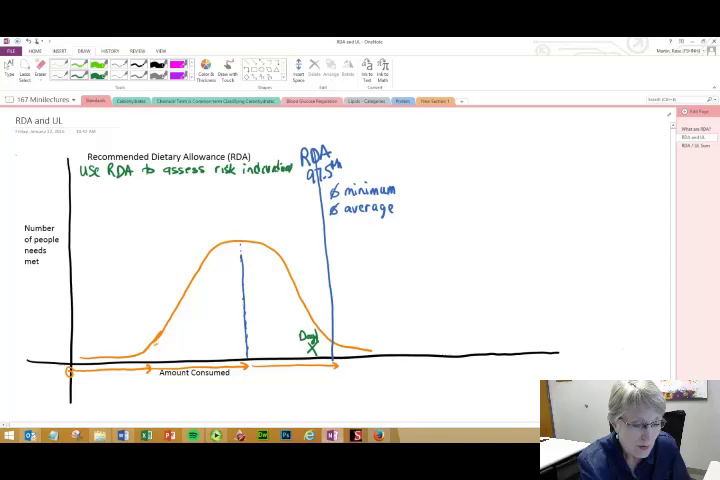
Write '① <75% RDA' under the risk note and 'Day2' near the curve's right tail
{"action": "left_click", "coordinate": [88, 190]}
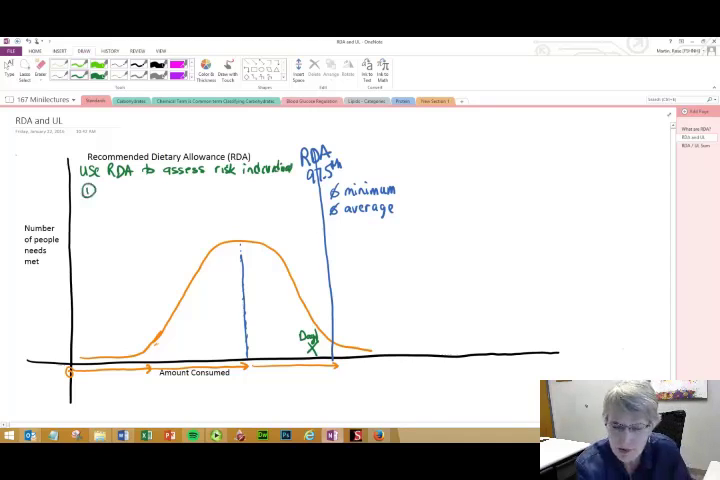
{"action": "type", "text": "<7"}
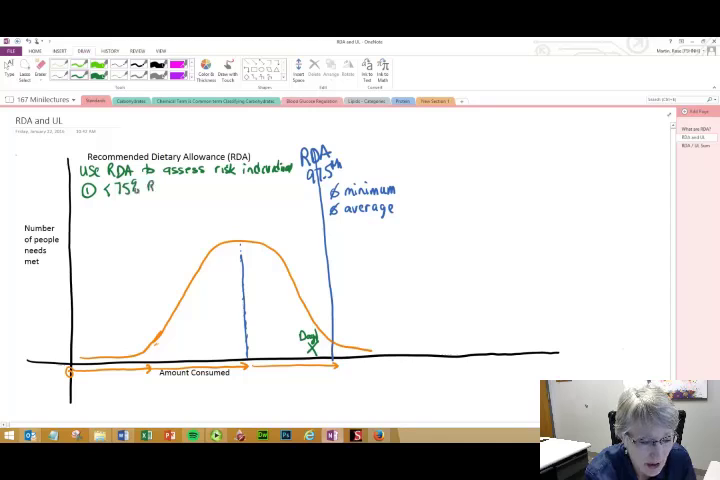
{"action": "type", "text": "RDA"}
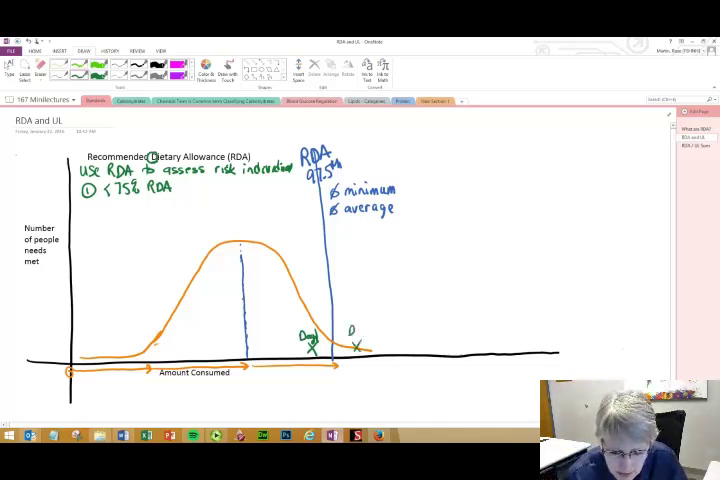
{"action": "type", "text": "Day2"}
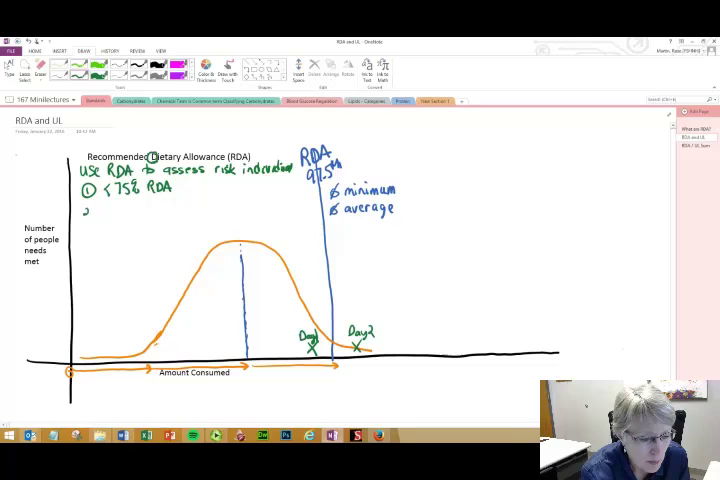
Write the second criterion '② at least 7 day intake data' below the first
{"action": "type", "text": "②"}
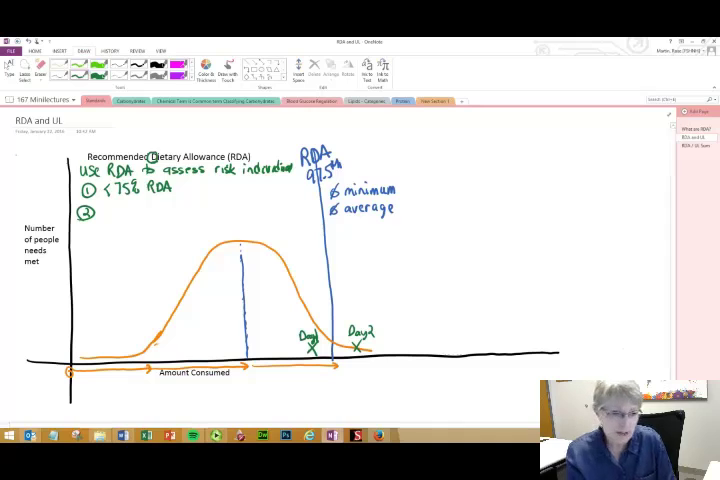
{"action": "type", "text": "at least"}
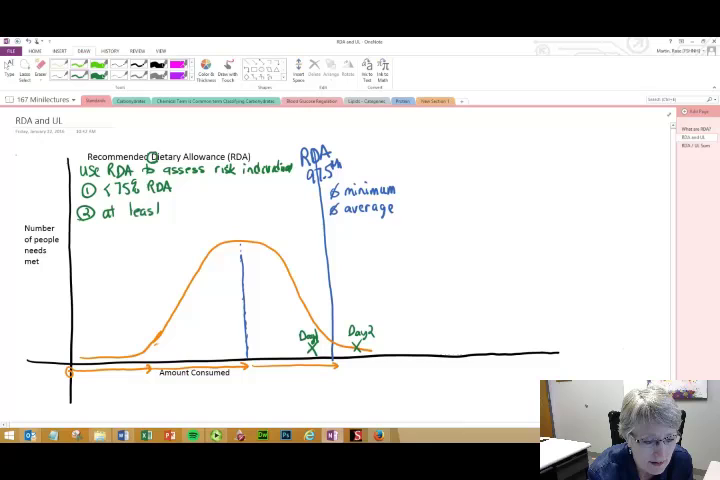
{"action": "type", "text": "1day"}
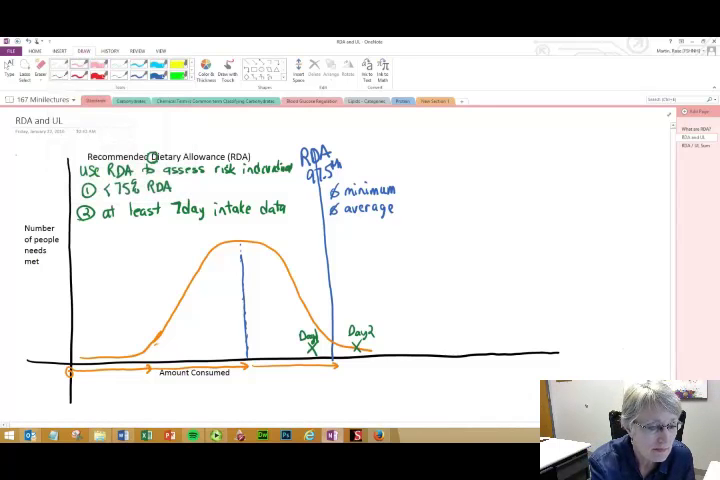
Handwrite the note 'not wrong to eat above RDA' on the graph
{"action": "left_click", "coordinate": [76, 70]}
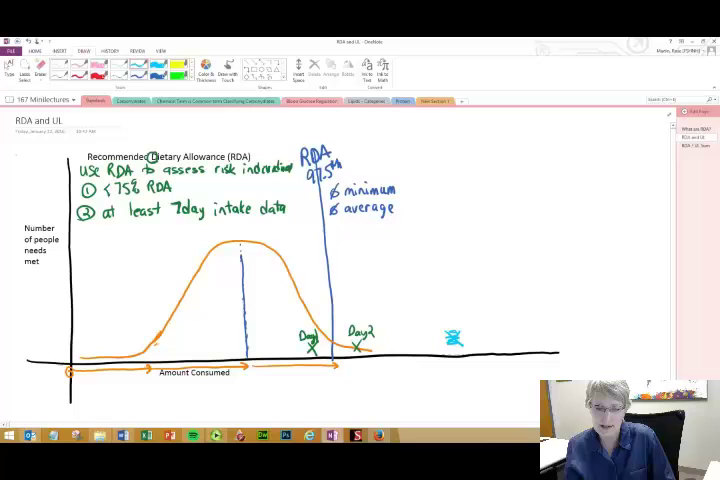
{"action": "type", "text": "not"}
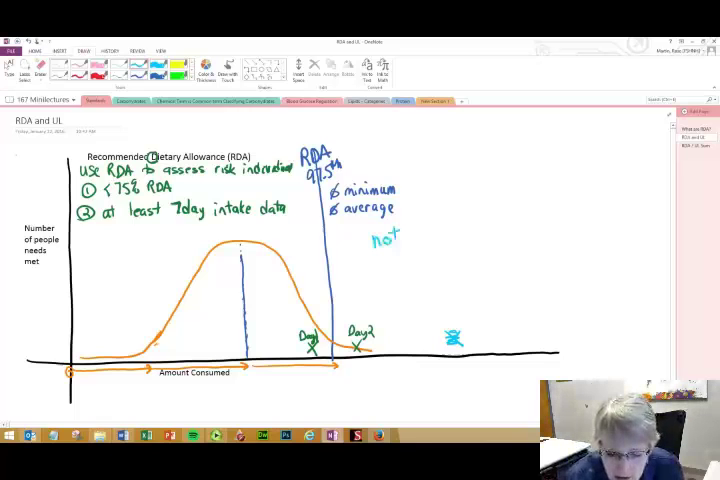
{"action": "type", "text": "wrong to"}
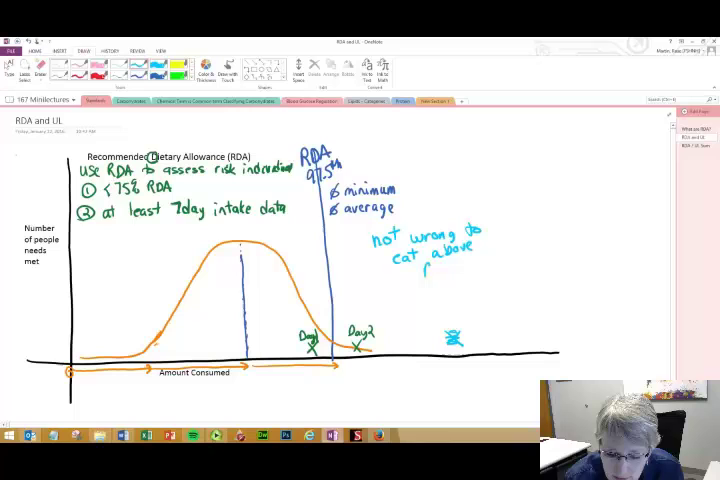
{"action": "type", "text": "RDA"}
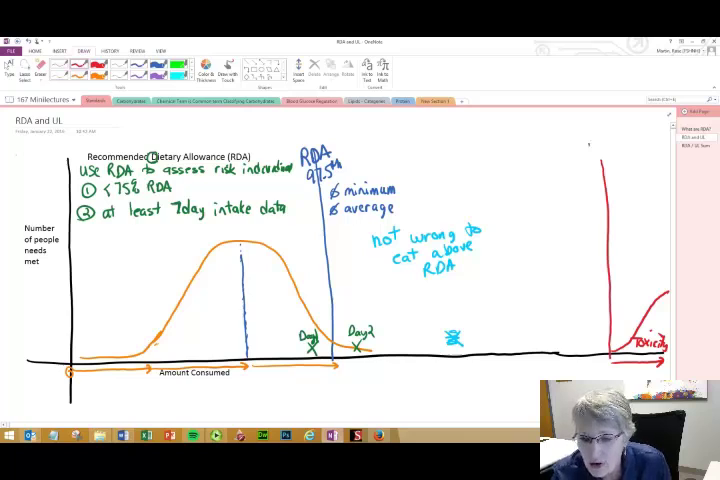
Draw a red vertical upper-limit line at the far right labelled 'Upper Limit (UL)' with toxicity beyond it
{"action": "type", "text": "Upper Limi"}
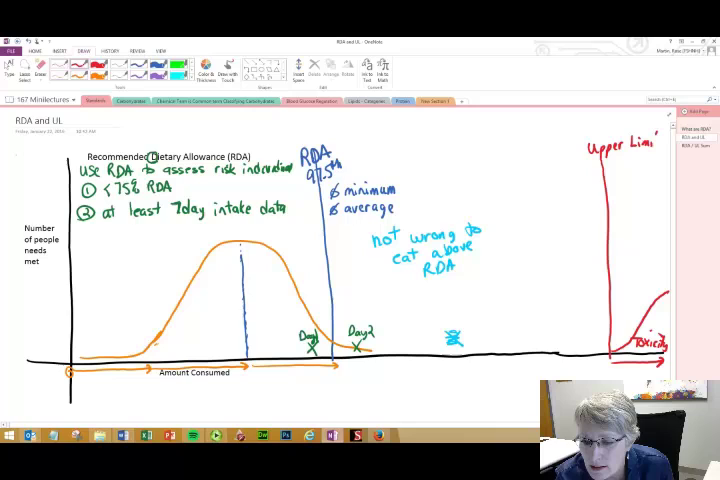
{"action": "type", "text": "(UL)"}
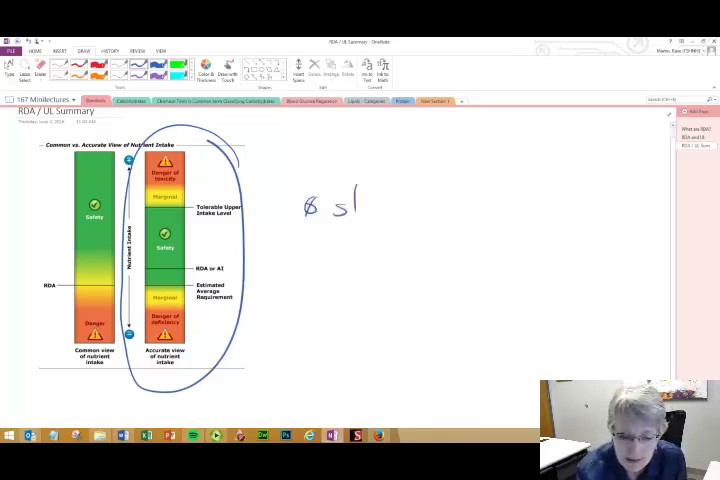
Write the negated note 'standard for optimal health' beside the RDA/UL summary chart
{"action": "type", "text": "tandard r"}
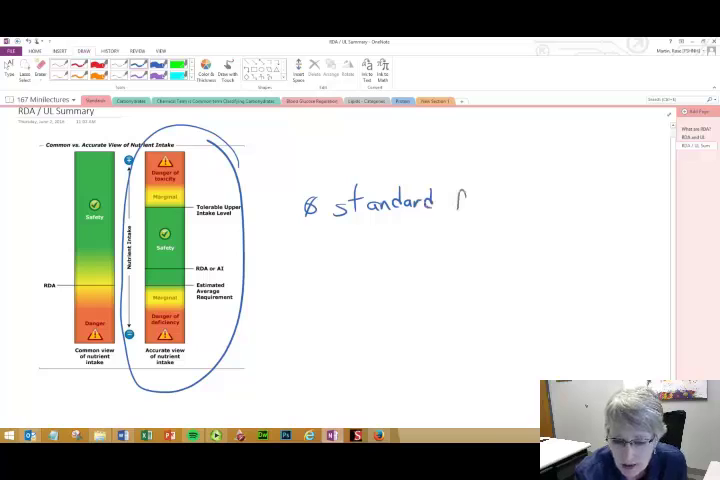
{"action": "type", "text": "for optimal"}
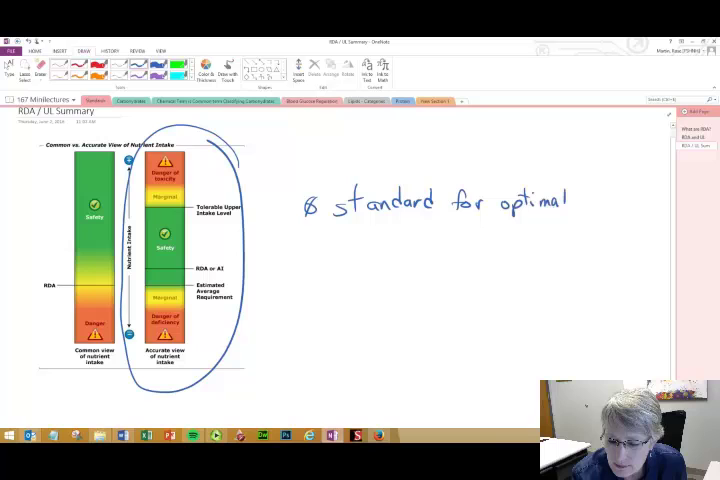
{"action": "type", "text": "health"}
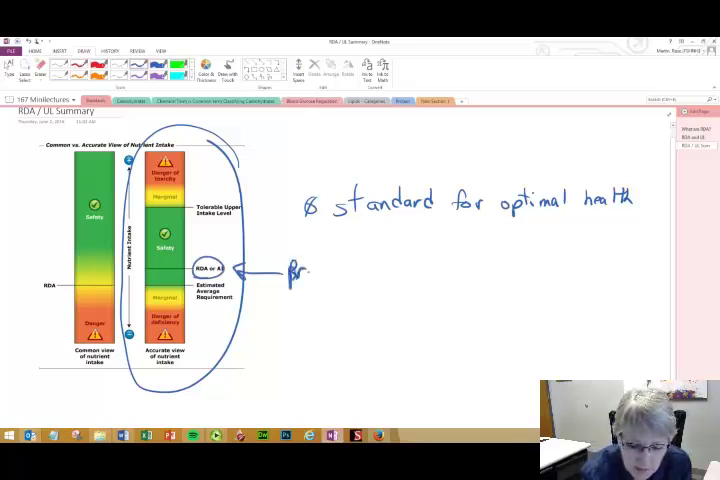
Add an arrow note reading 'prevent deficiency' and write 'Wrong' beside the left bar
{"action": "type", "text": "Preventi"}
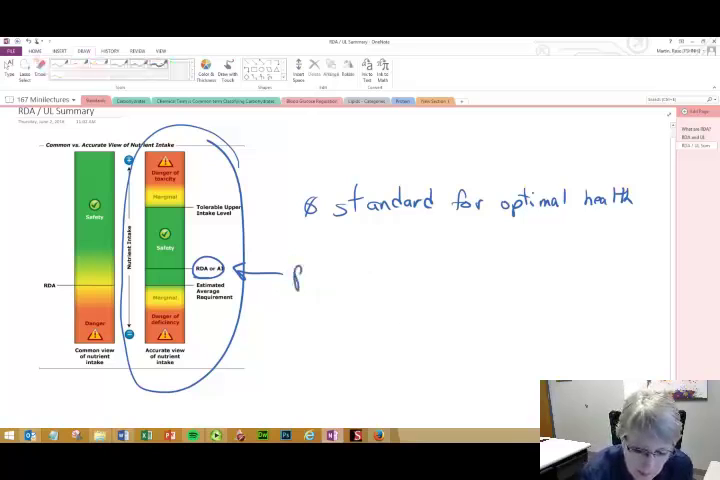
{"action": "type", "text": "preven"}
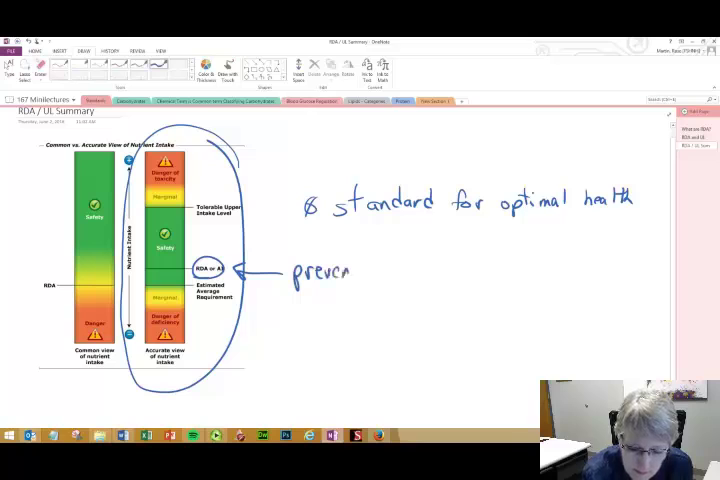
{"action": "type", "text": "de"}
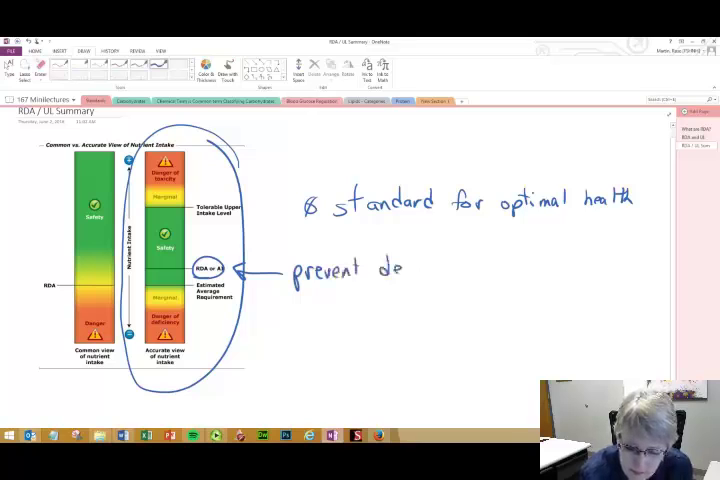
{"action": "type", "text": "deficiency"}
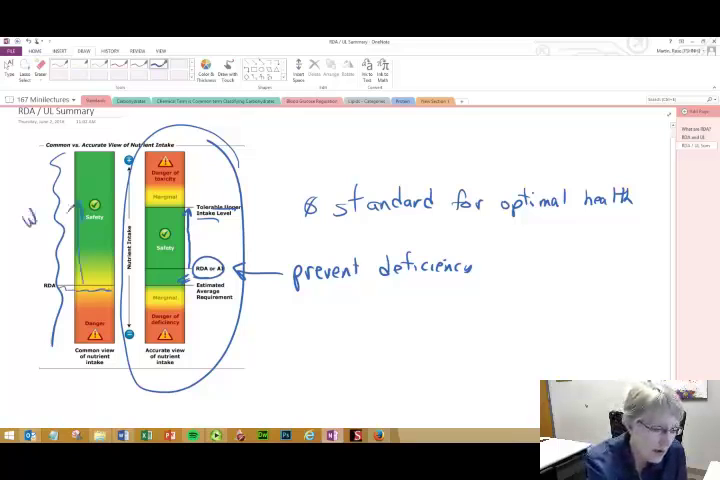
{"action": "type", "text": "Wrong"}
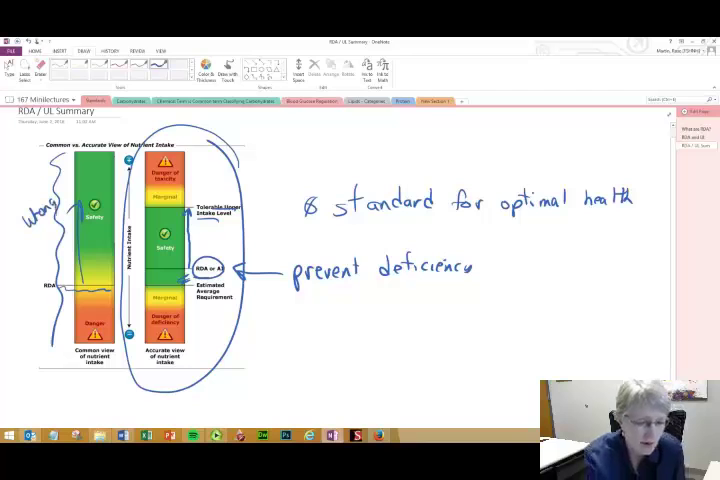